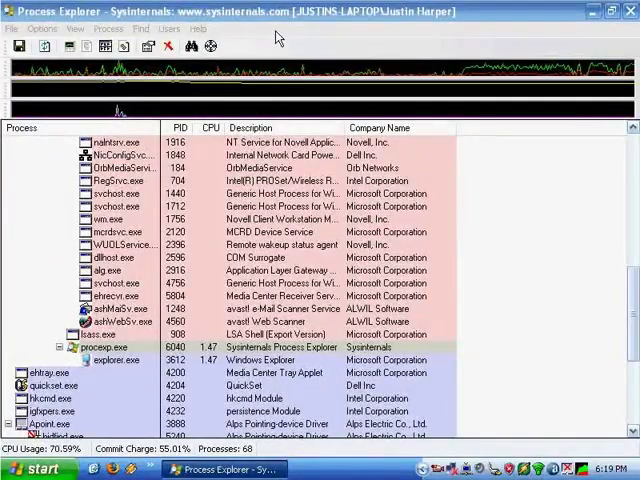
# - Select the procexp.exe entry in Process Explorer and launch Resource Hacker
pyautogui.click(103, 347)
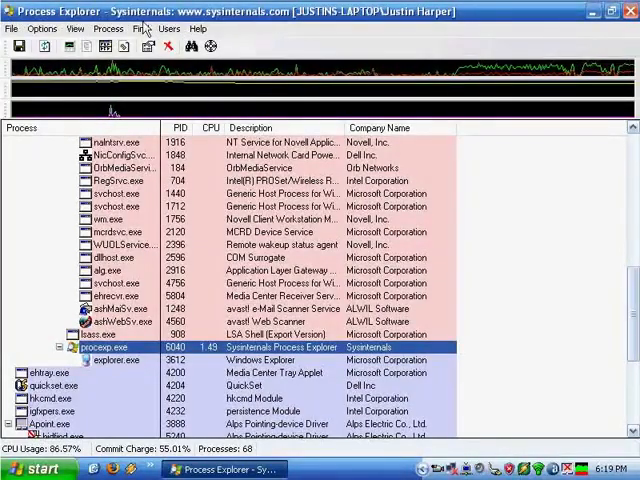
pyautogui.click(30, 469)
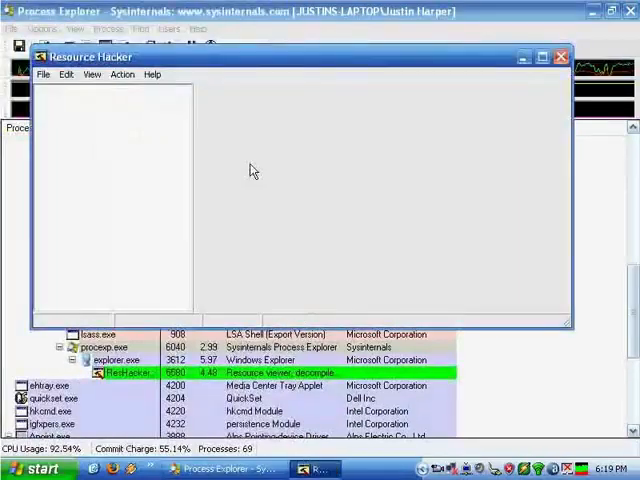
# - Open C:\WINDOWS\explorer.exe via File > Open and expand String Table folder 37
pyautogui.click(43, 74)
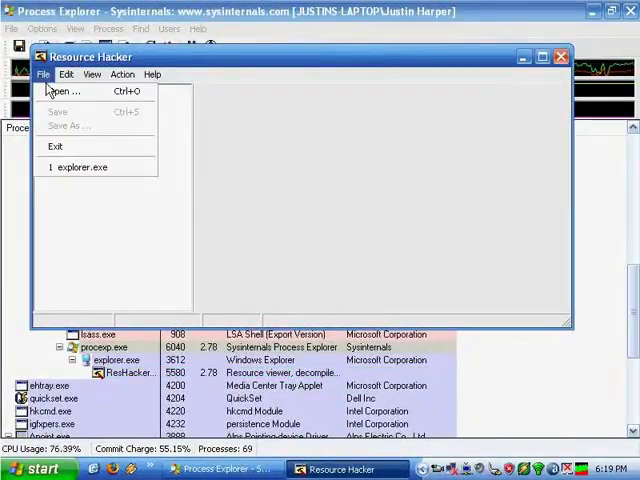
pyautogui.click(62, 91)
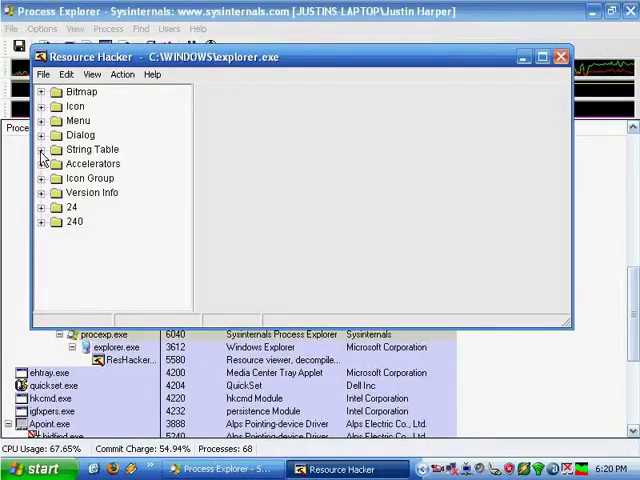
pyautogui.click(42, 149)
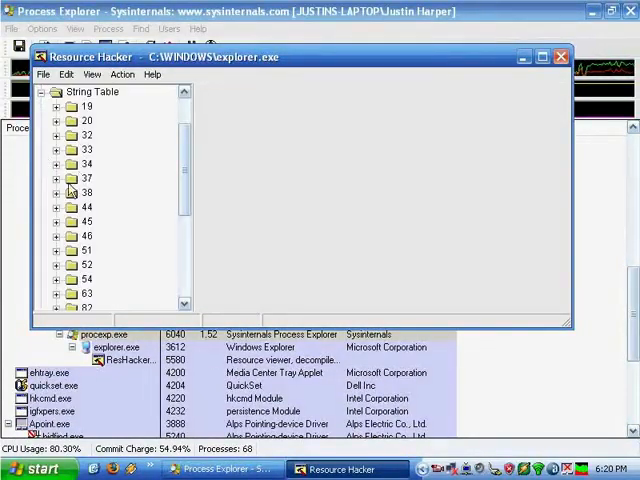
pyautogui.click(58, 178)
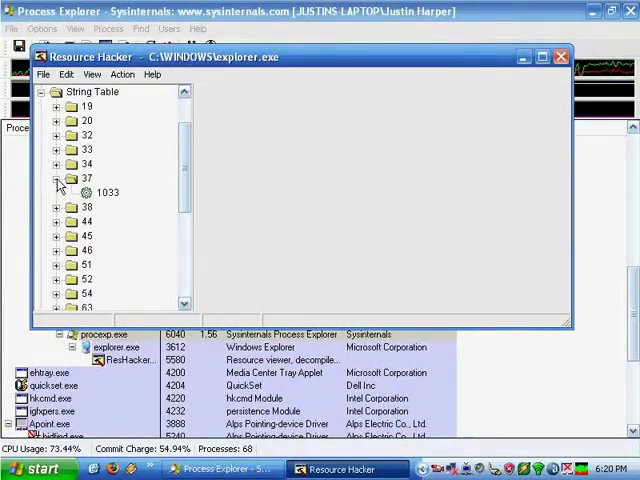
# - In resource 1033, select 'start' in string 578 and type 'Hello' and 'World'
pyautogui.click(107, 192)
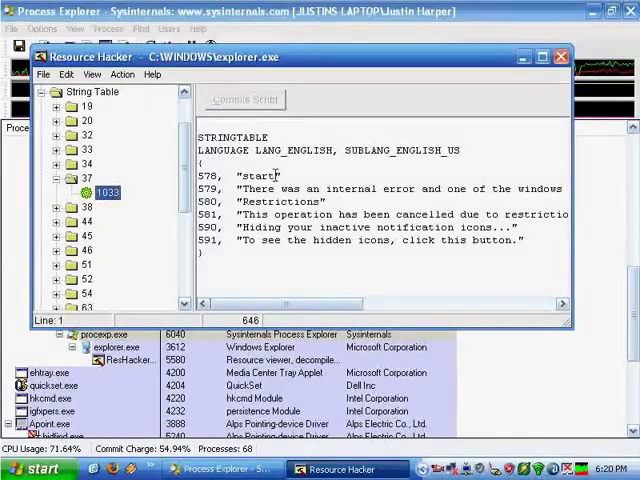
pyautogui.doubleClick(258, 175)
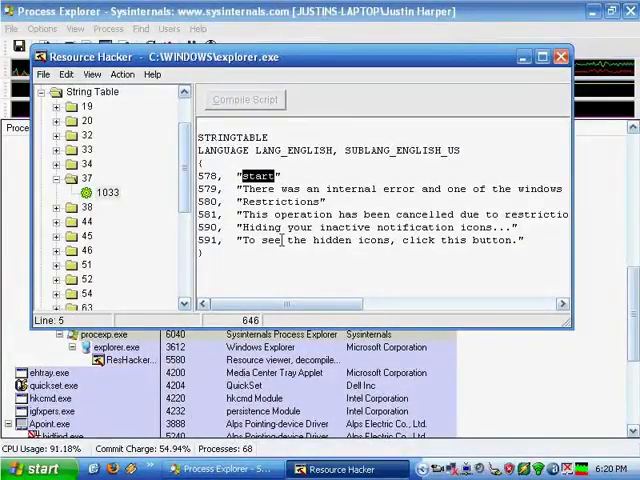
pyautogui.write('Hello')
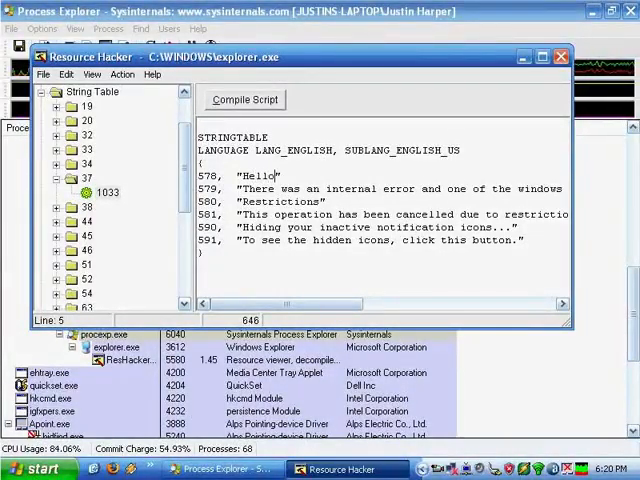
pyautogui.write('World')
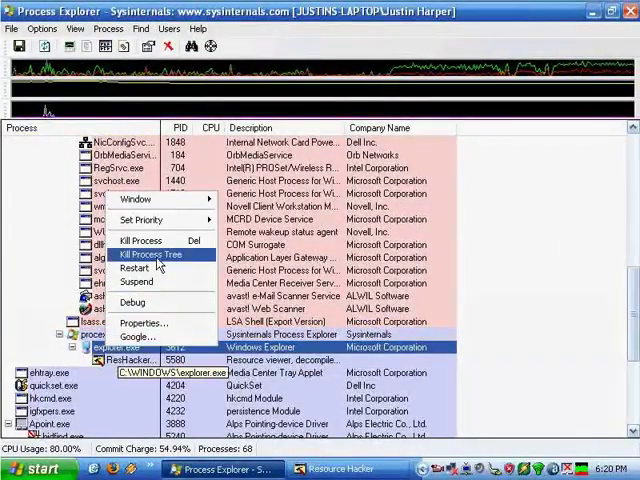
# - Kill the explorer.exe process tree and confirm with Yes
pyautogui.click(151, 254)
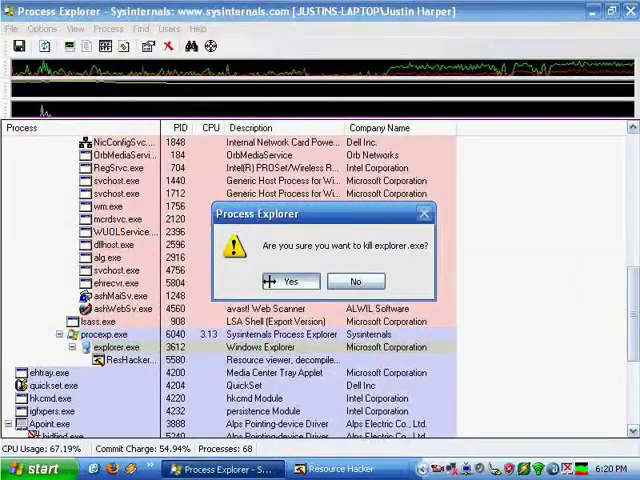
pyautogui.click(290, 281)
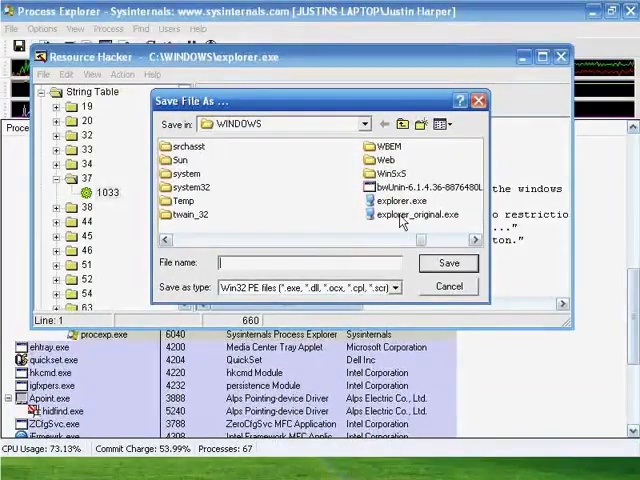
# - Save the edited file as explorer.exe and confirm replacing the existing file
pyautogui.click(401, 203)
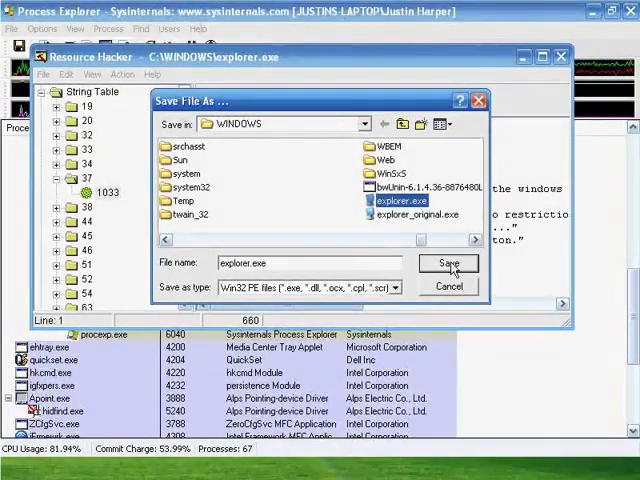
pyautogui.click(449, 263)
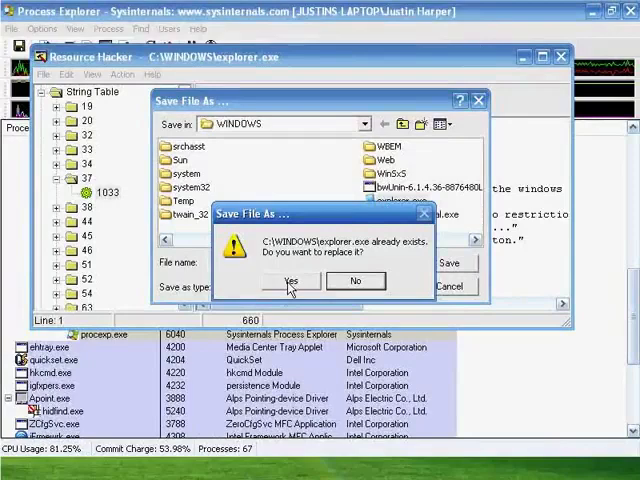
pyautogui.click(290, 280)
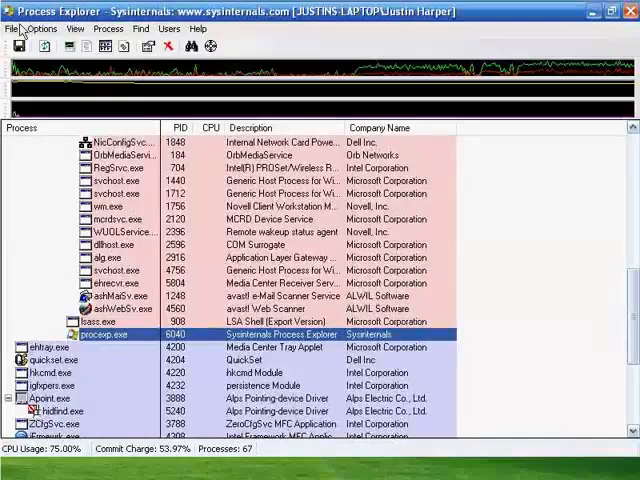
# - Run explorer.exe from Process Explorer's File > Run prompt
pyautogui.click(12, 29)
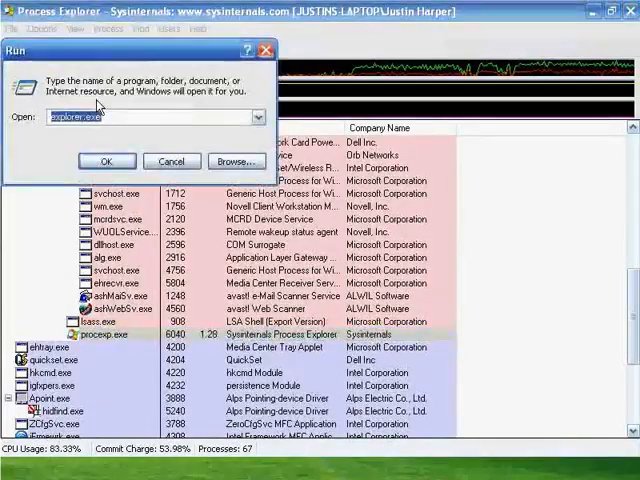
pyautogui.click(106, 160)
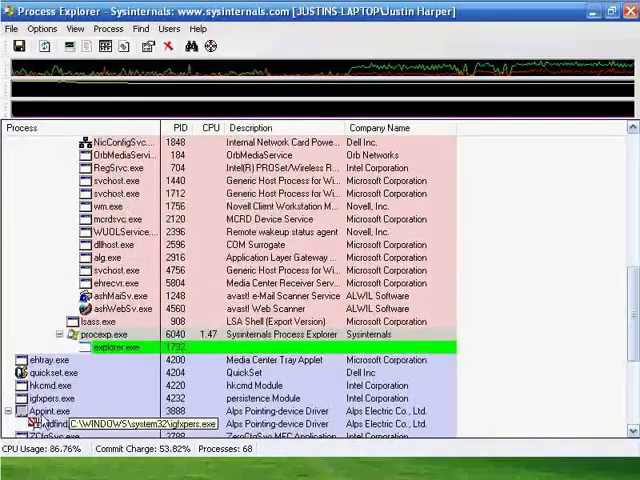